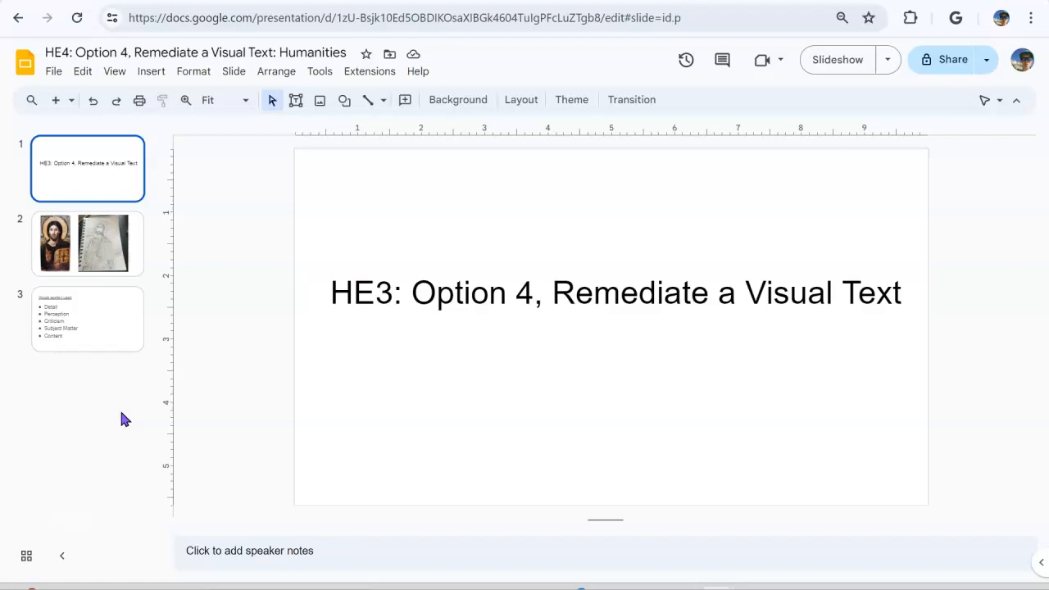
Step: Open slide 2, showing the original Christ icon beside its pencil remake
click(87, 243)
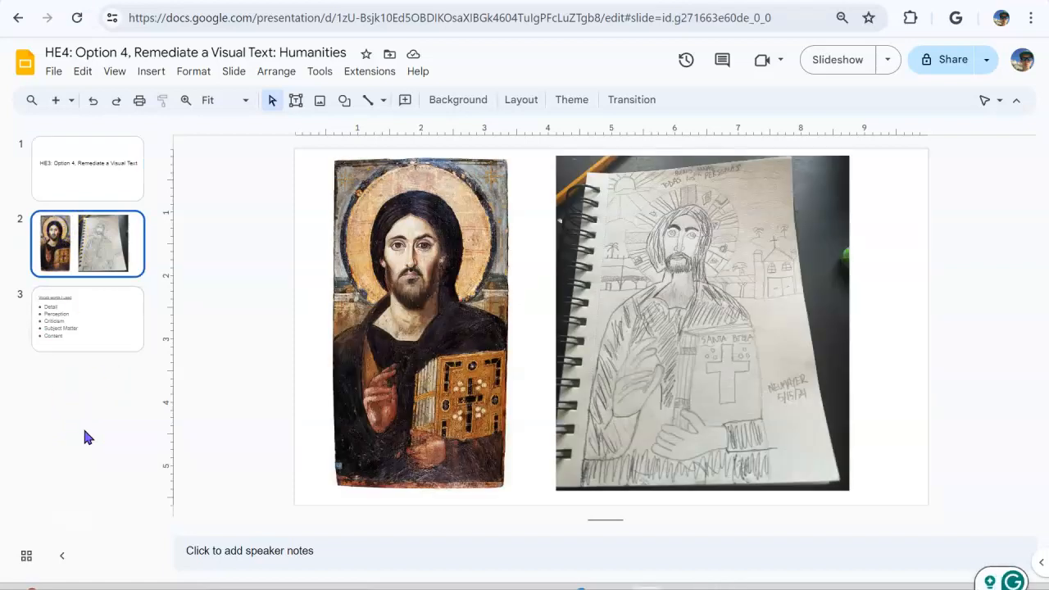
mouse_move(271, 269)
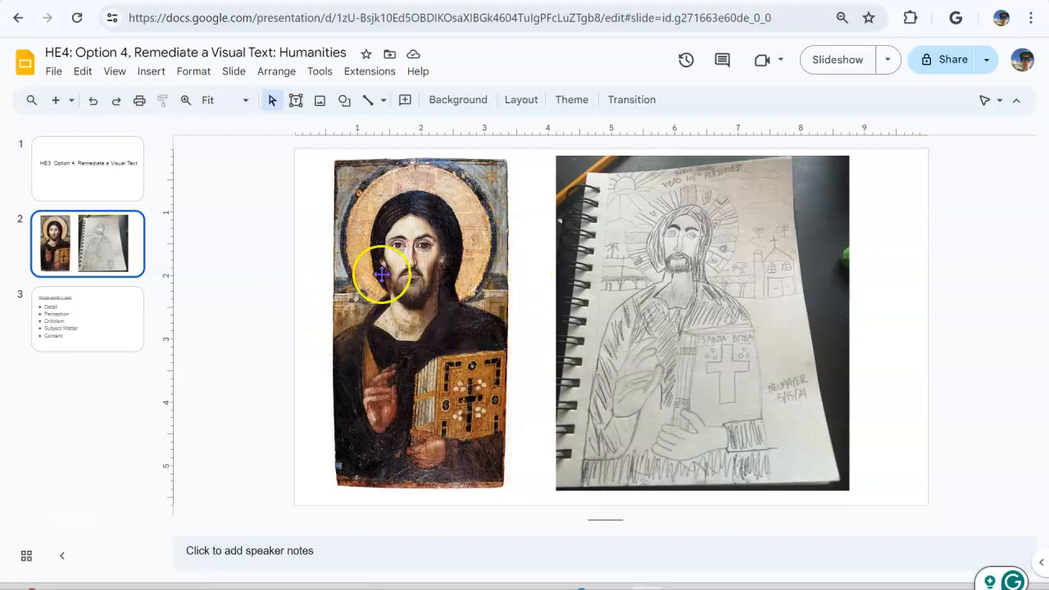
mouse_move(315, 285)
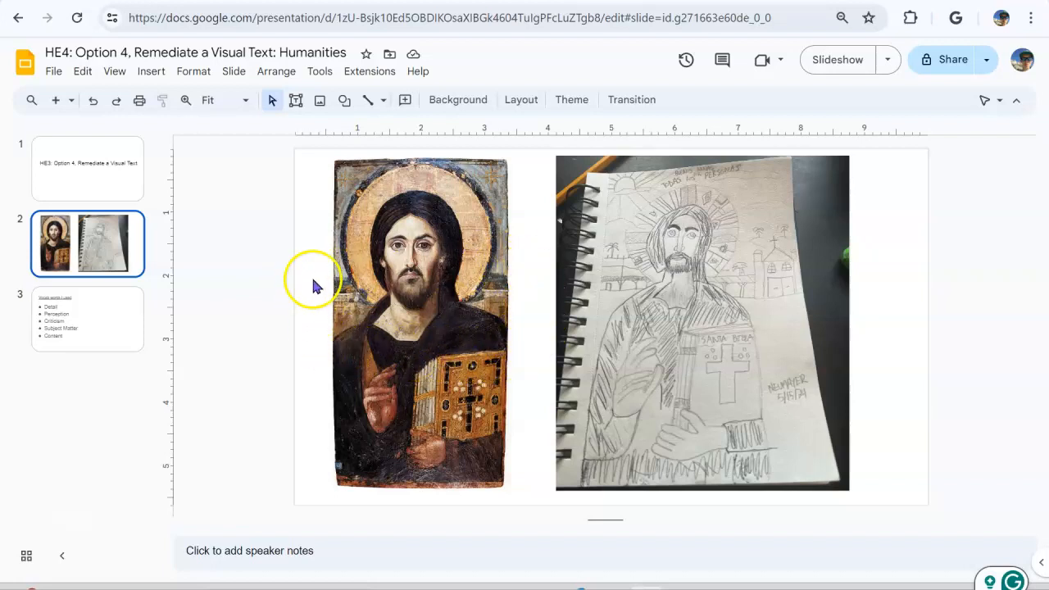
mouse_move(482, 279)
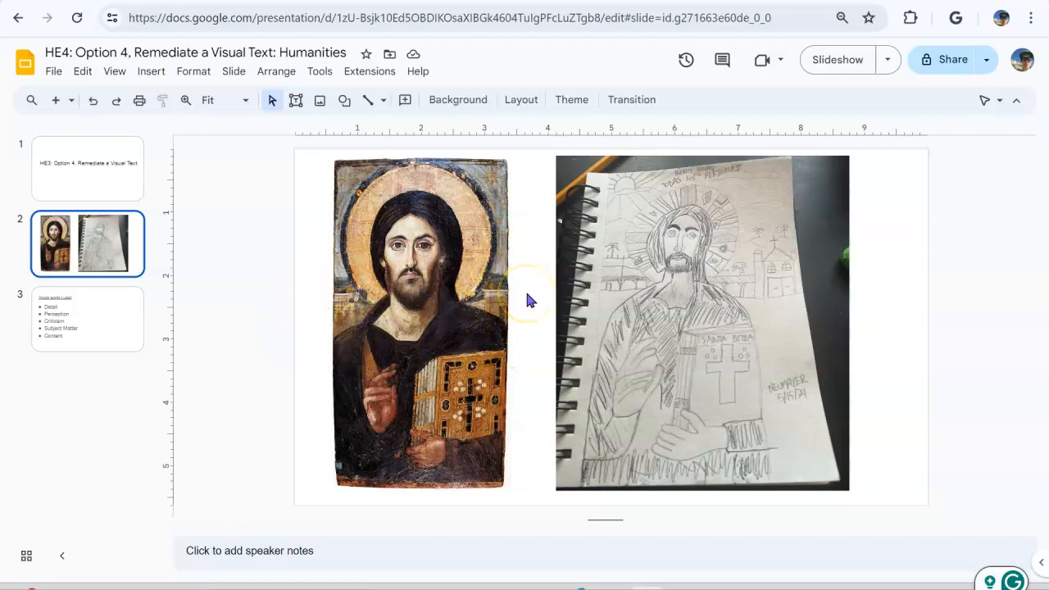
mouse_move(541, 307)
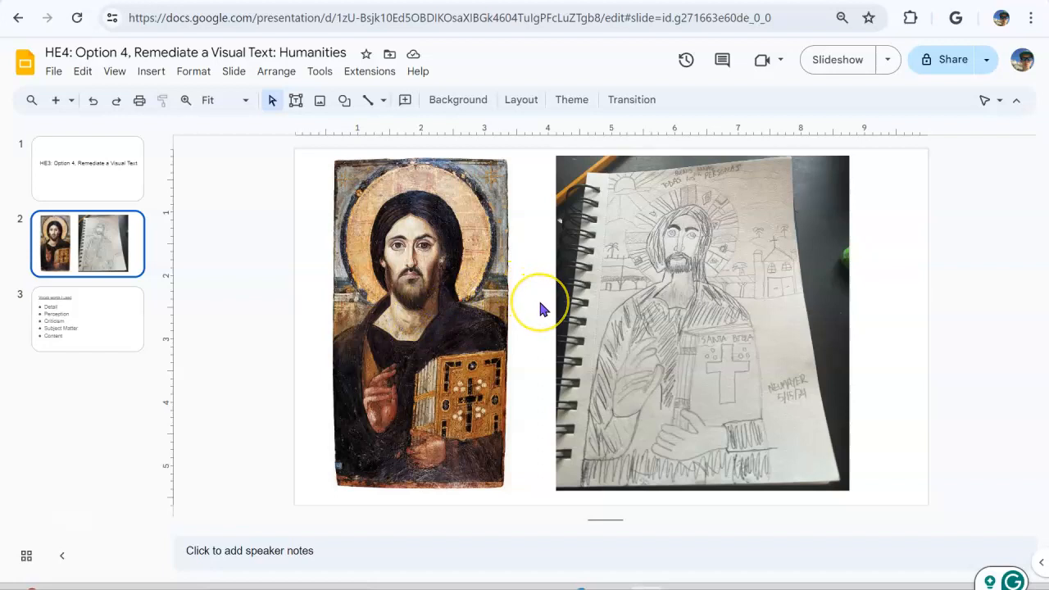
mouse_move(544, 310)
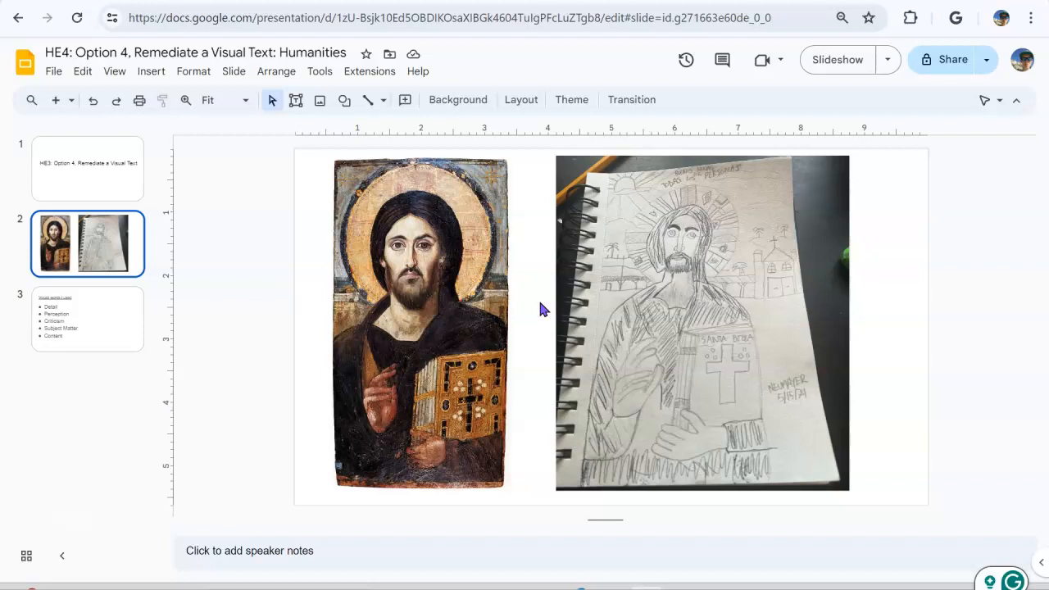
mouse_move(525, 399)
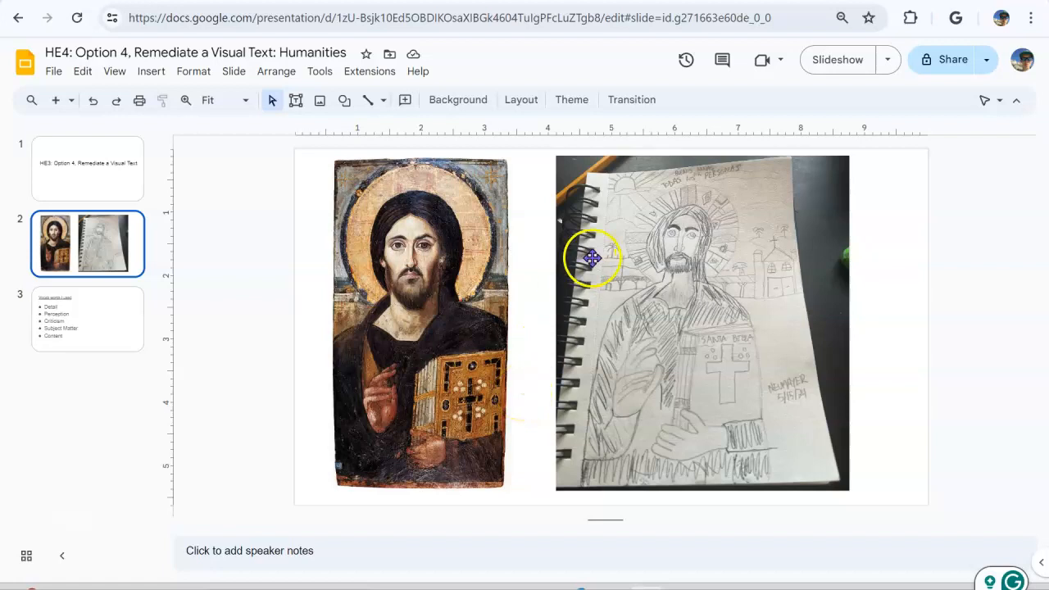
mouse_move(770, 334)
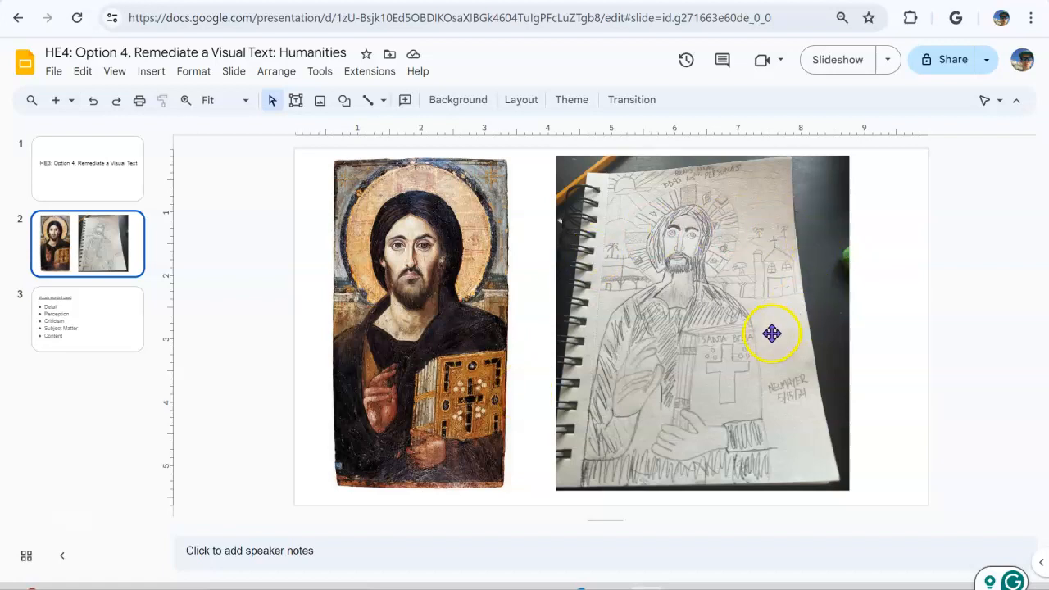
mouse_move(507, 302)
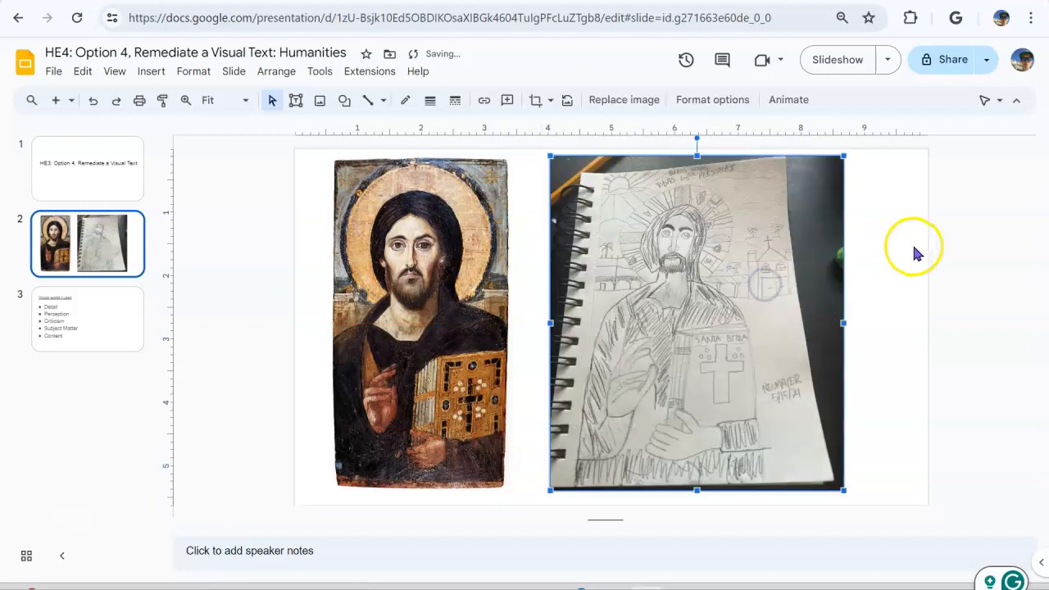
mouse_move(983, 266)
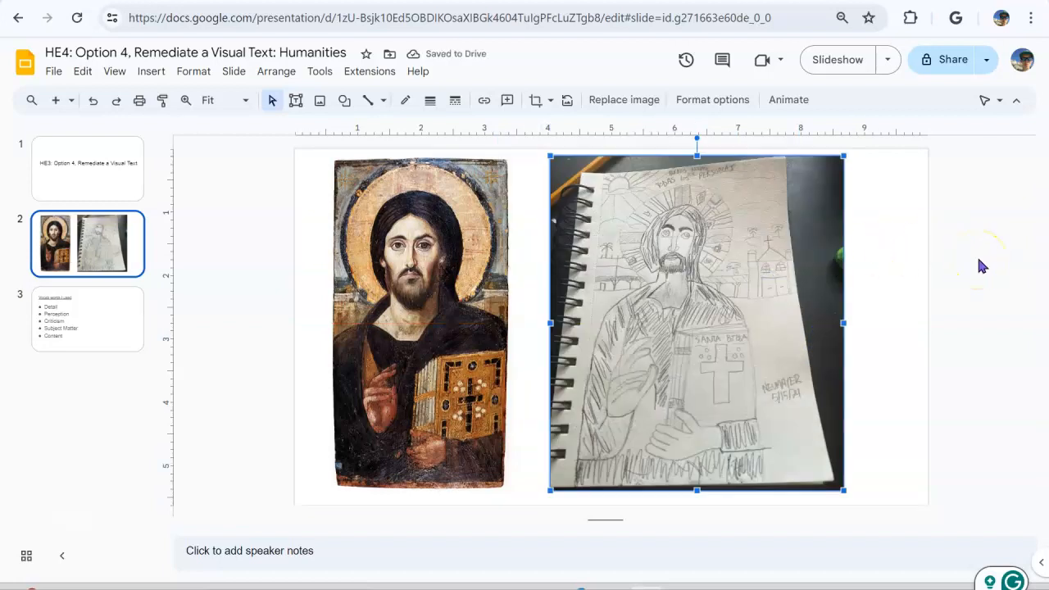
mouse_move(959, 297)
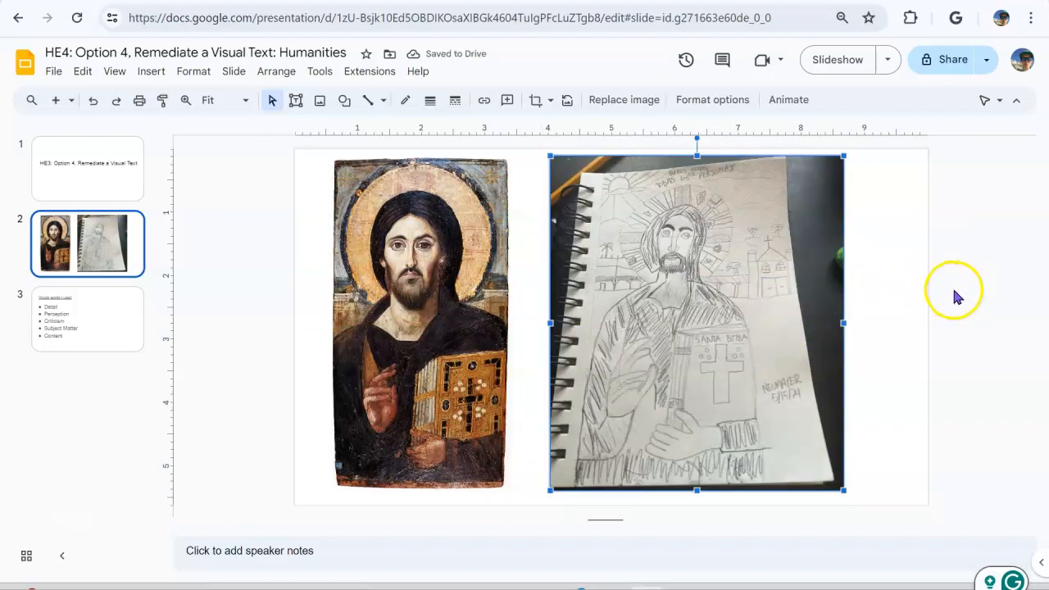
click(964, 263)
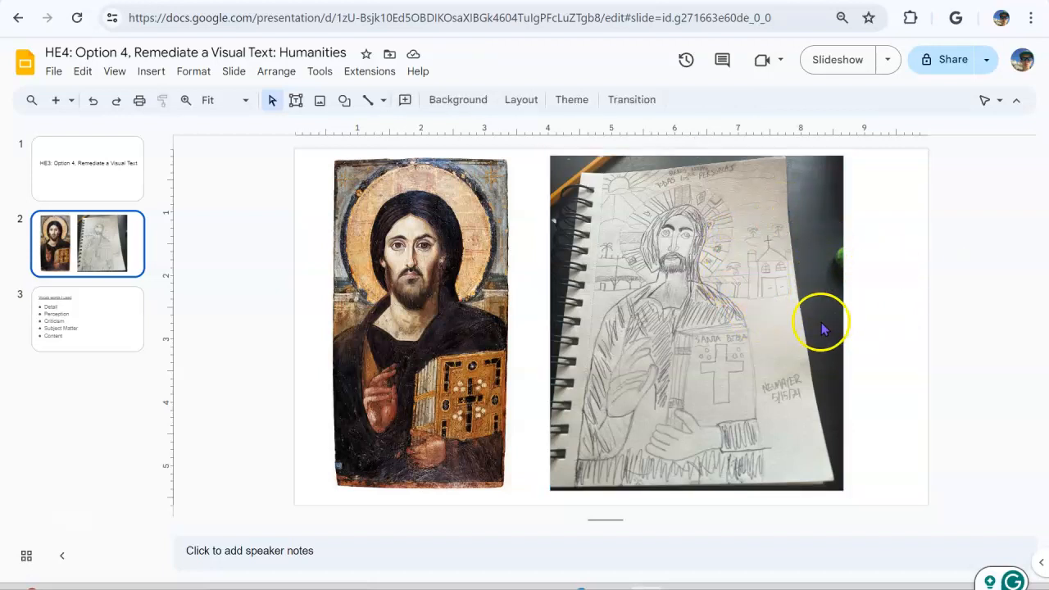
mouse_move(804, 332)
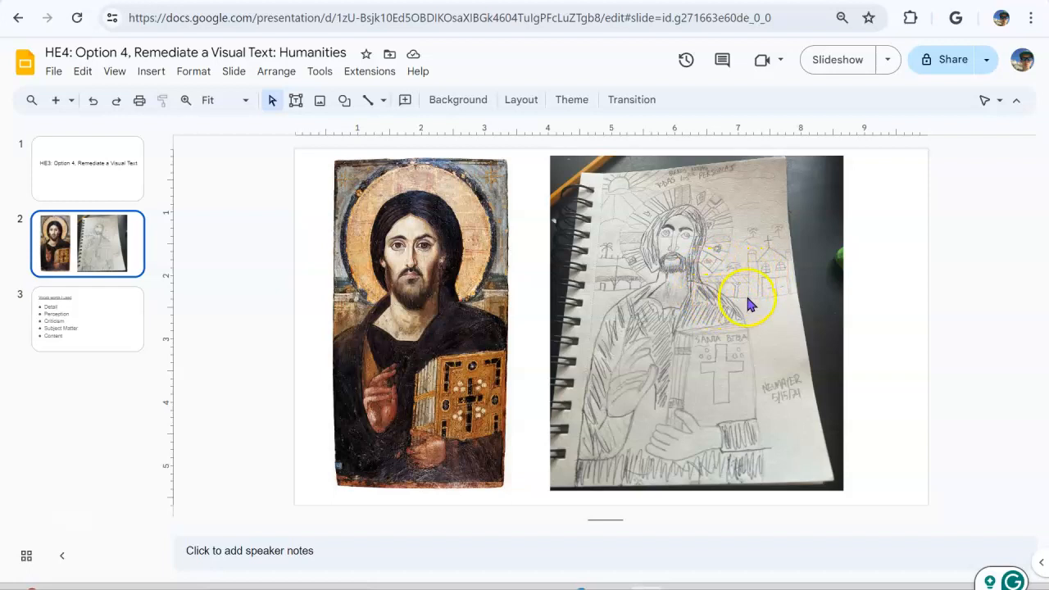
mouse_move(746, 311)
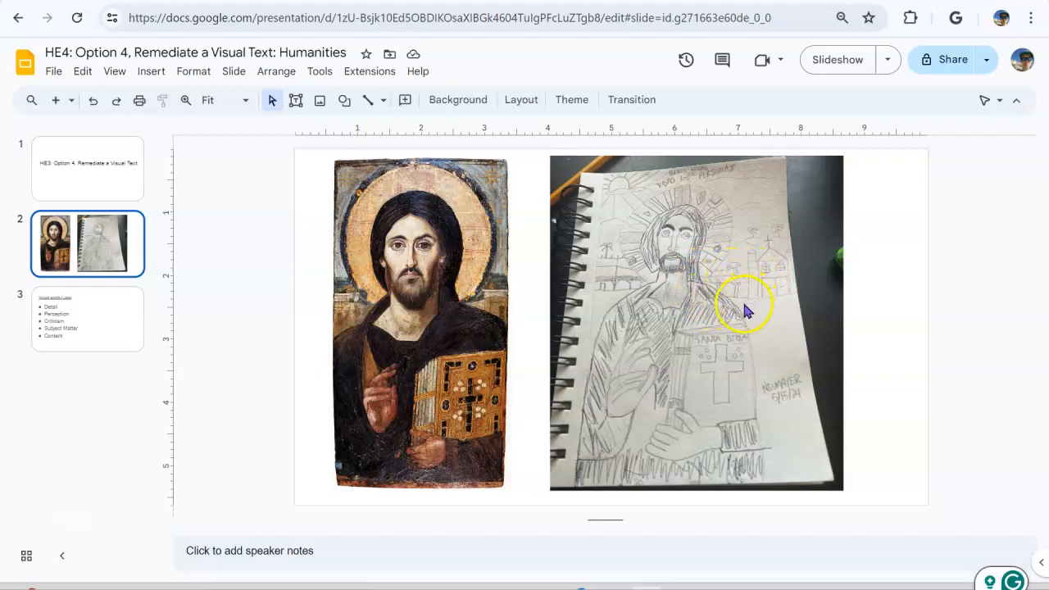
mouse_move(746, 310)
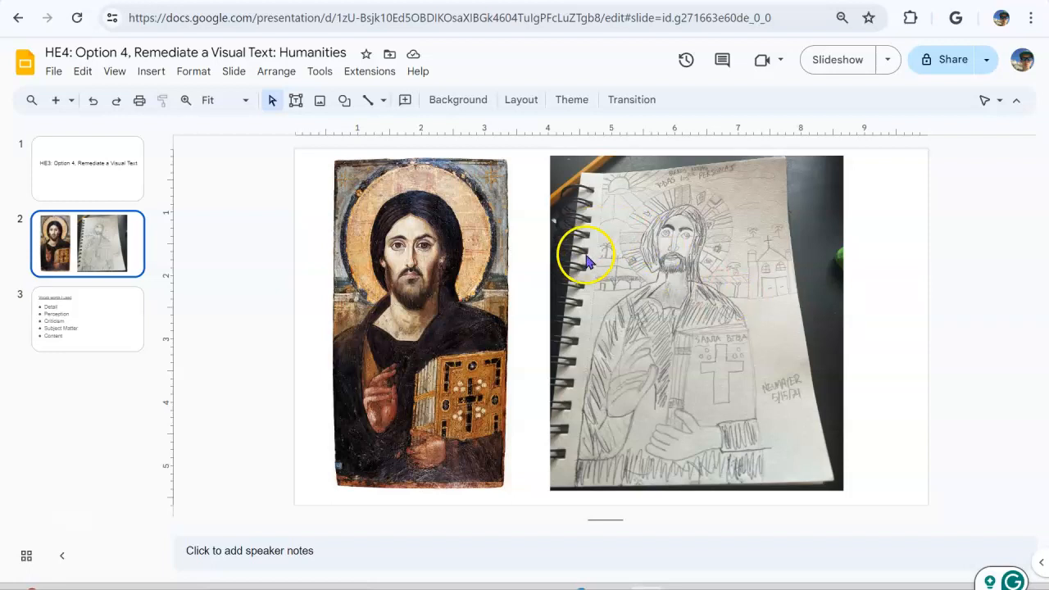
mouse_move(668, 308)
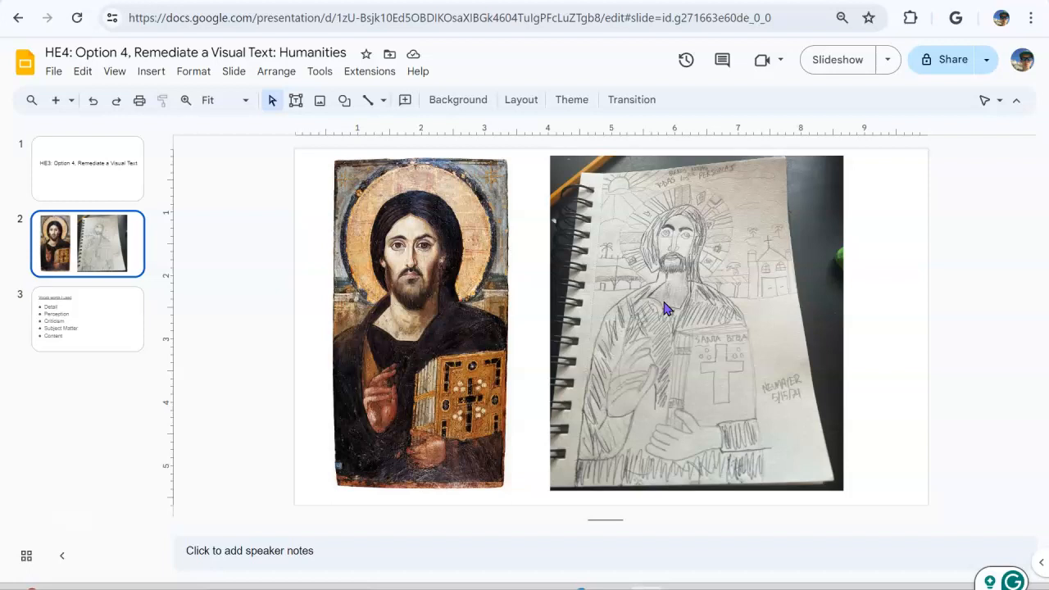
mouse_move(542, 365)
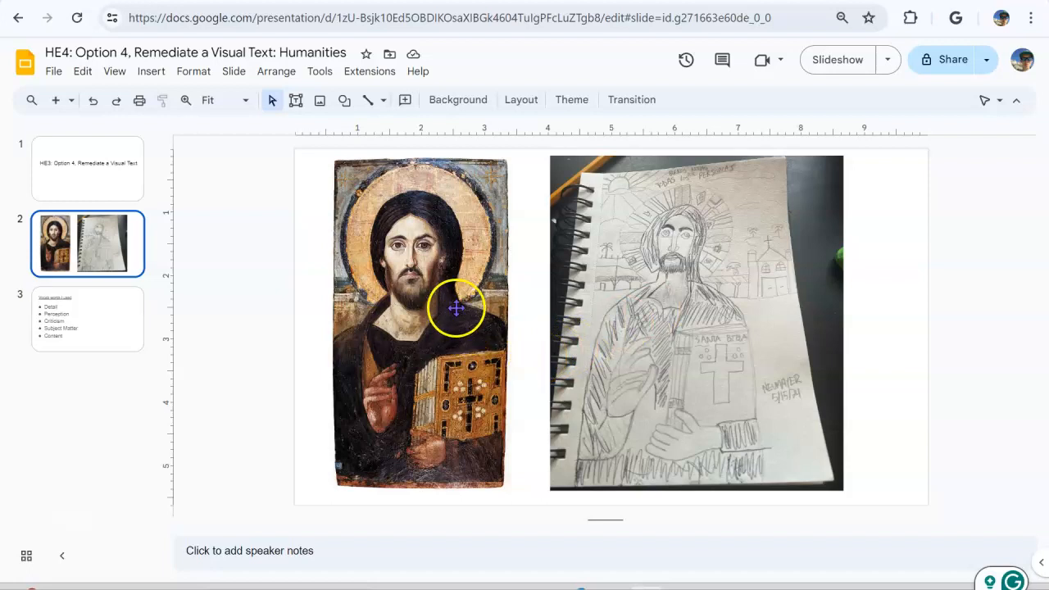
mouse_move(372, 273)
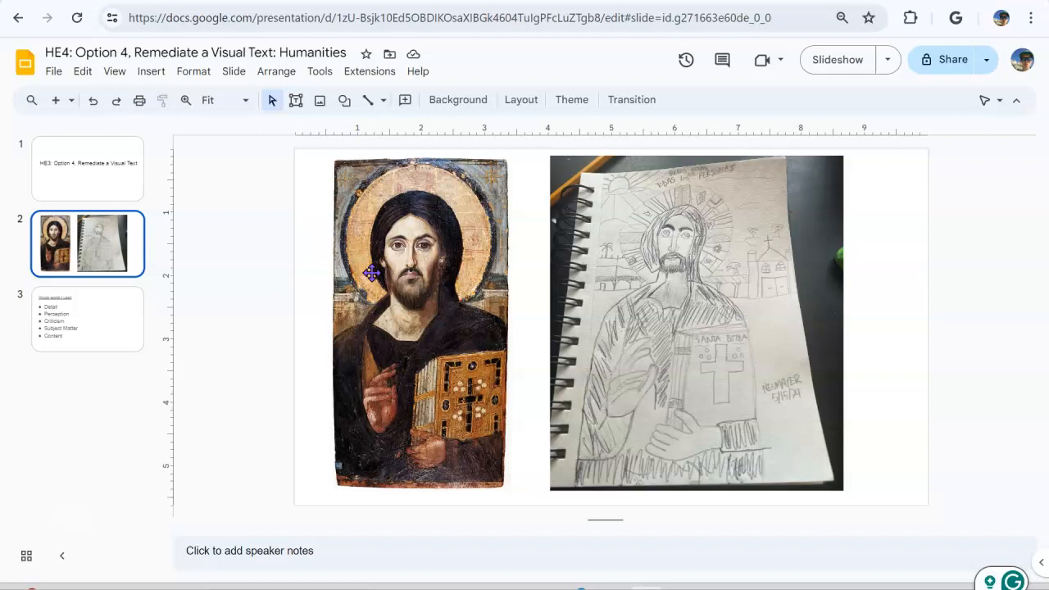
mouse_move(416, 189)
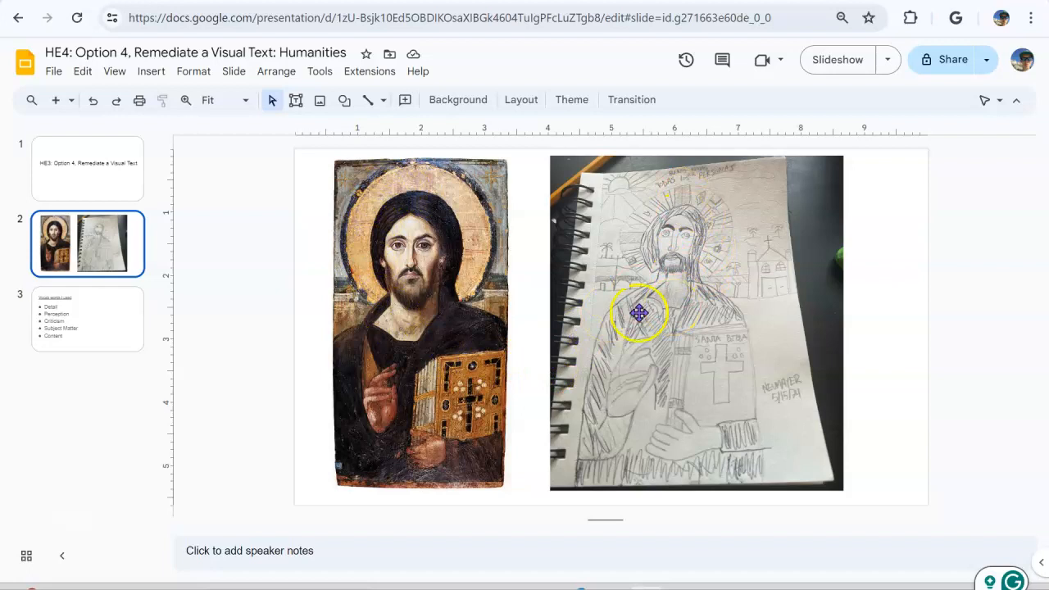
mouse_move(529, 363)
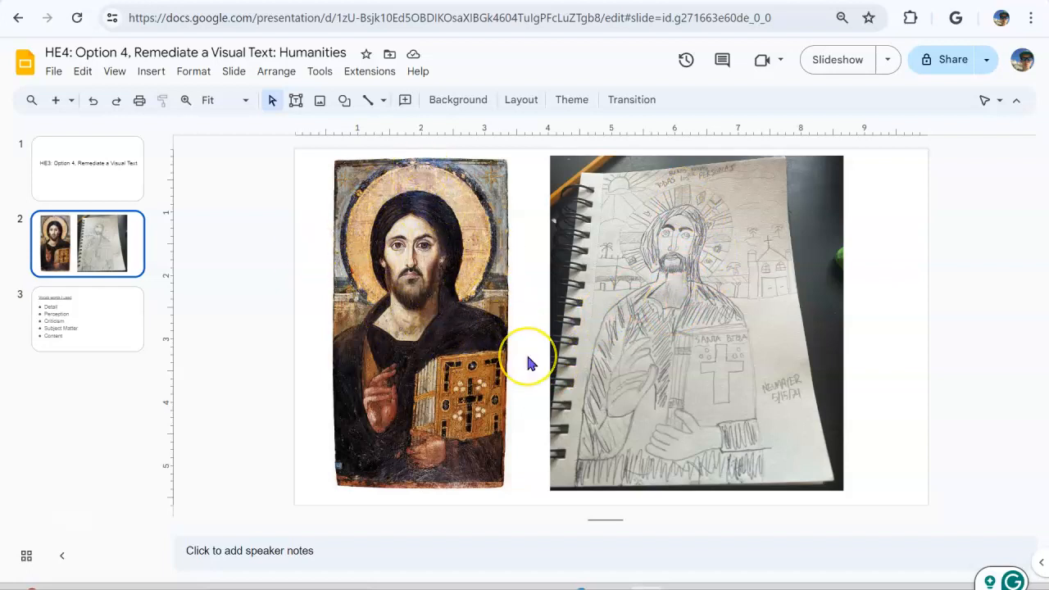
mouse_move(557, 341)
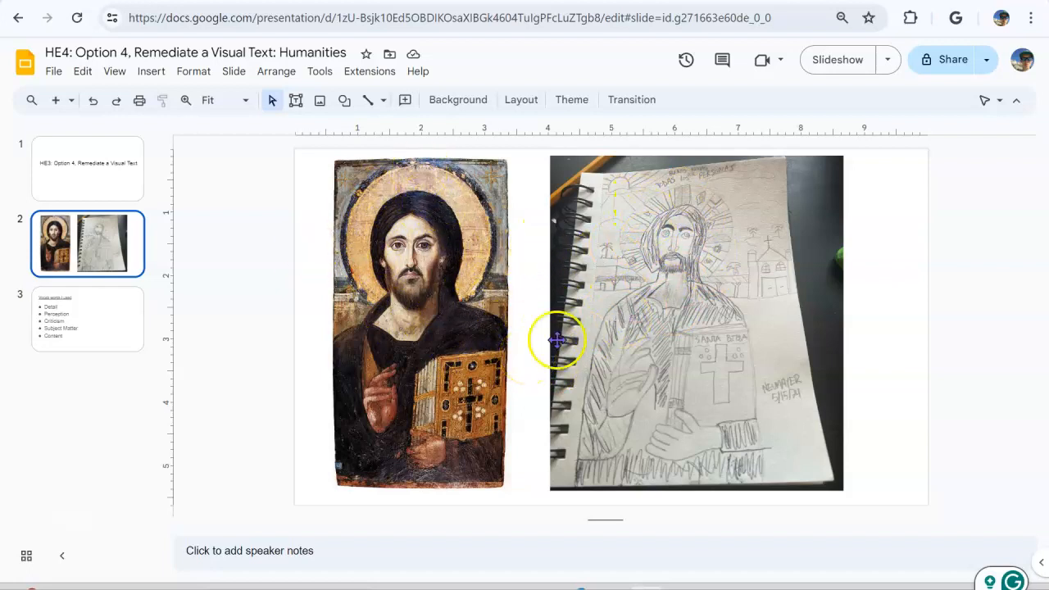
mouse_move(437, 175)
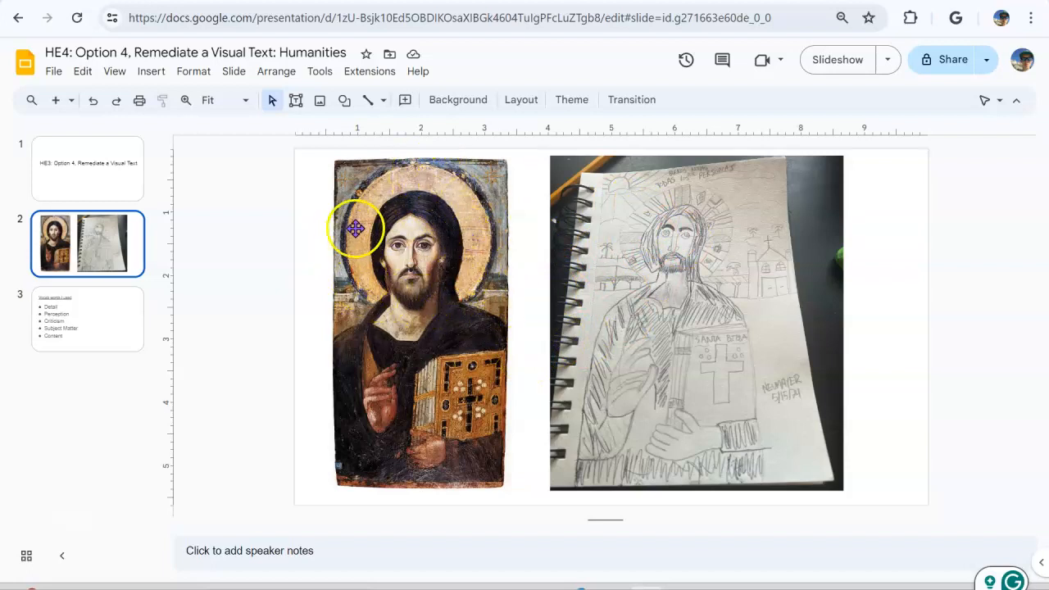
mouse_move(656, 274)
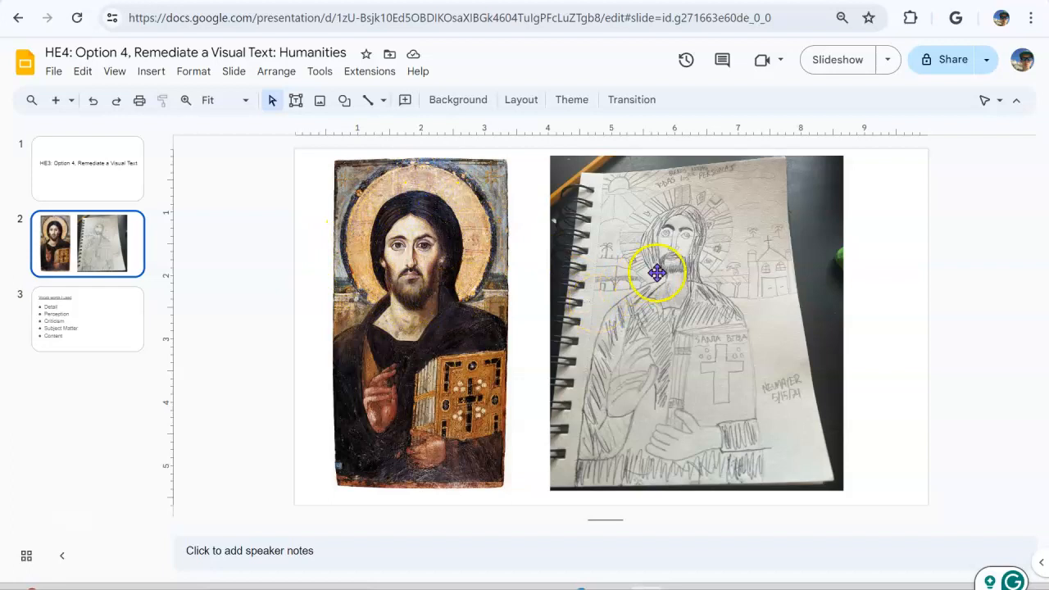
mouse_move(551, 249)
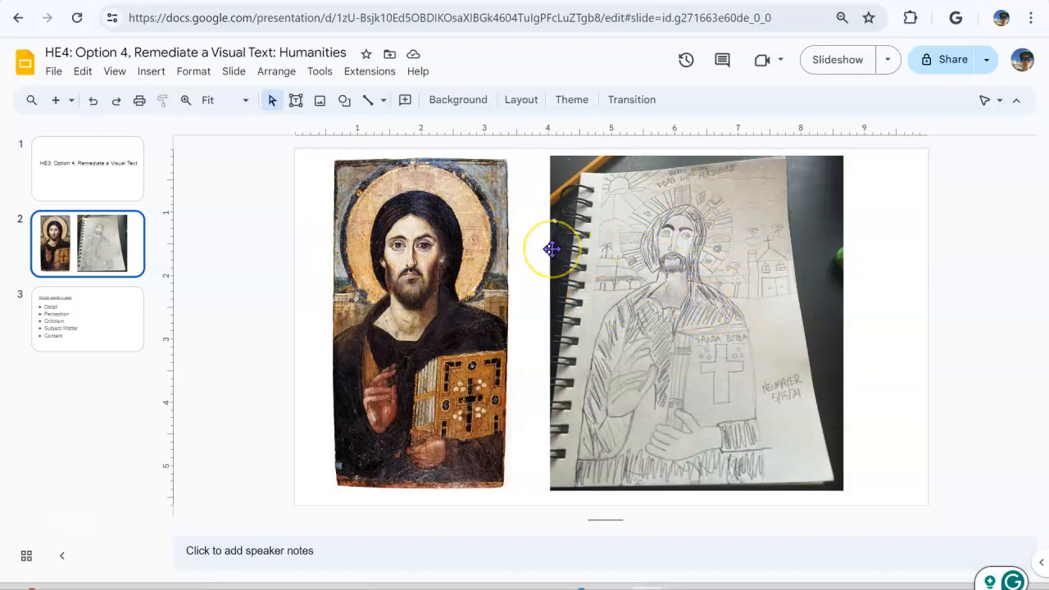
mouse_move(551, 249)
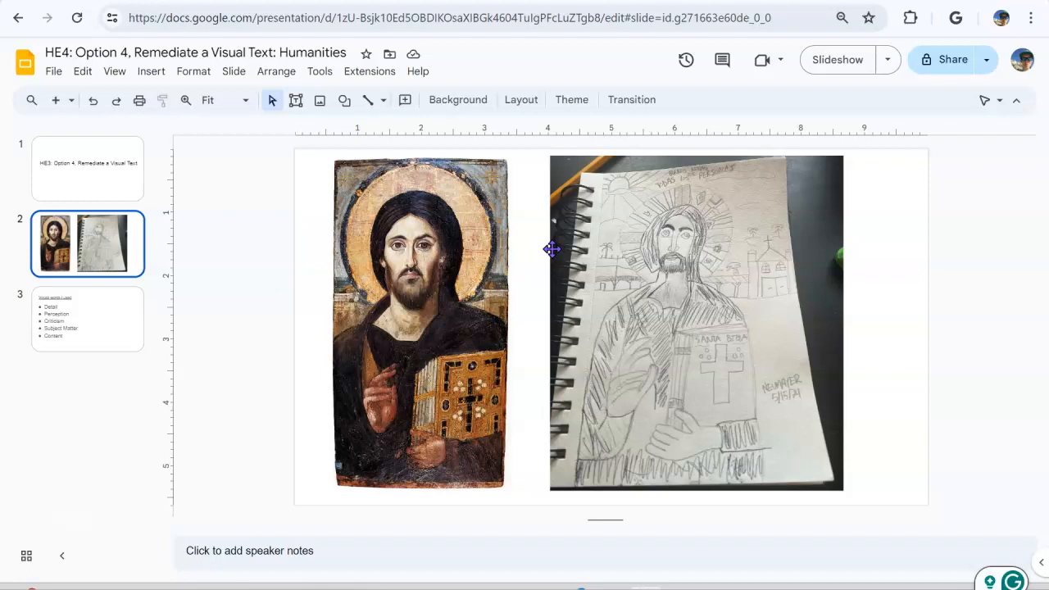
mouse_move(442, 174)
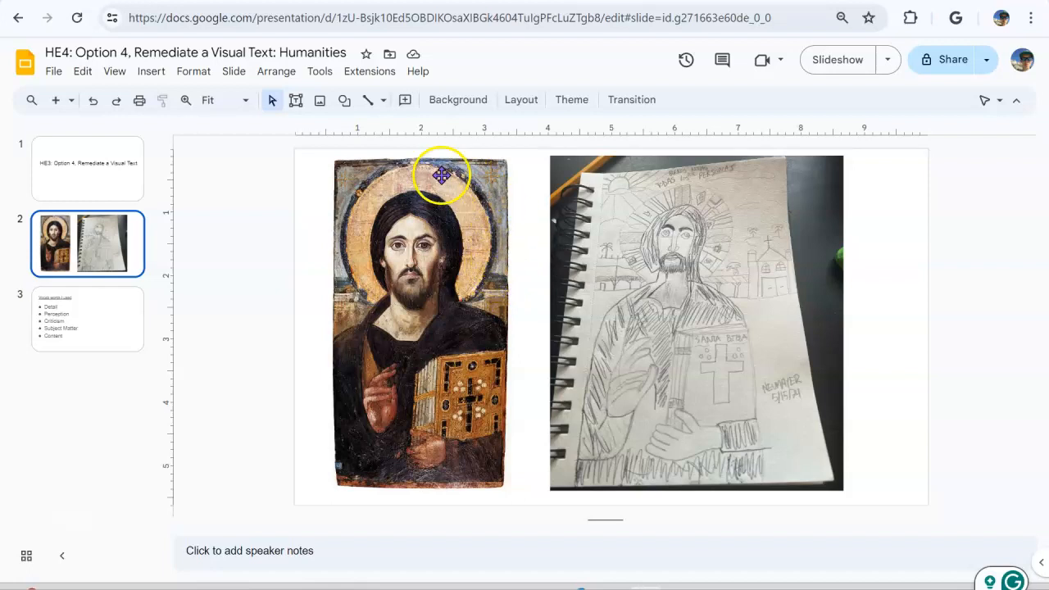
mouse_move(340, 228)
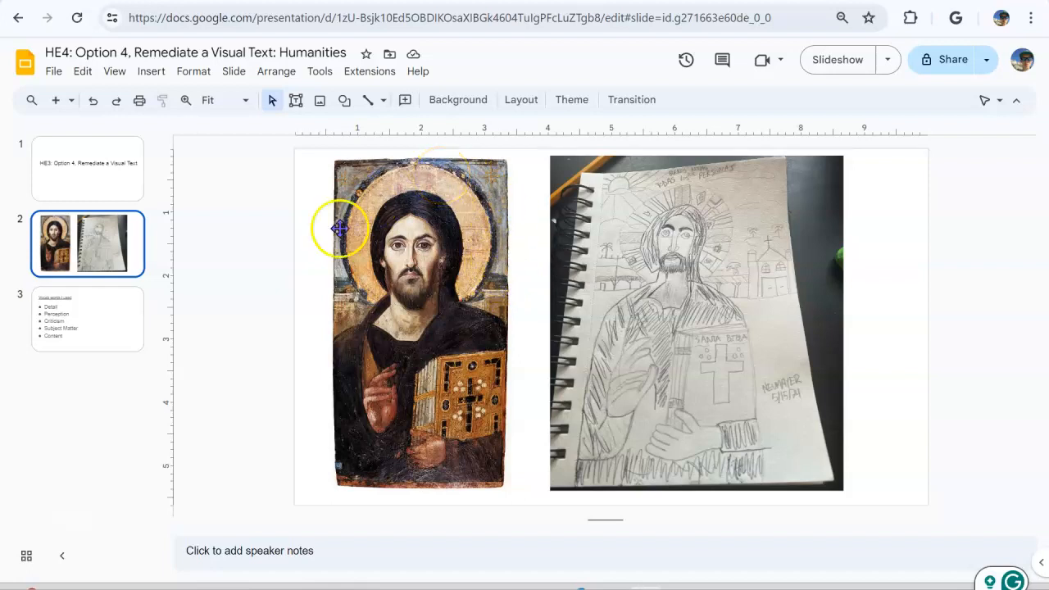
mouse_move(549, 326)
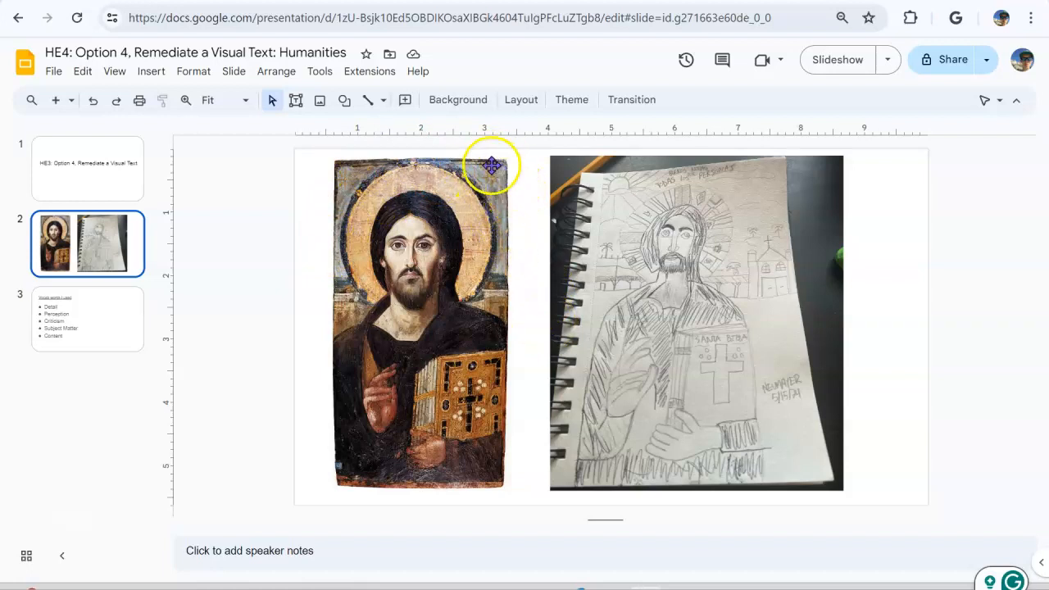
mouse_move(719, 198)
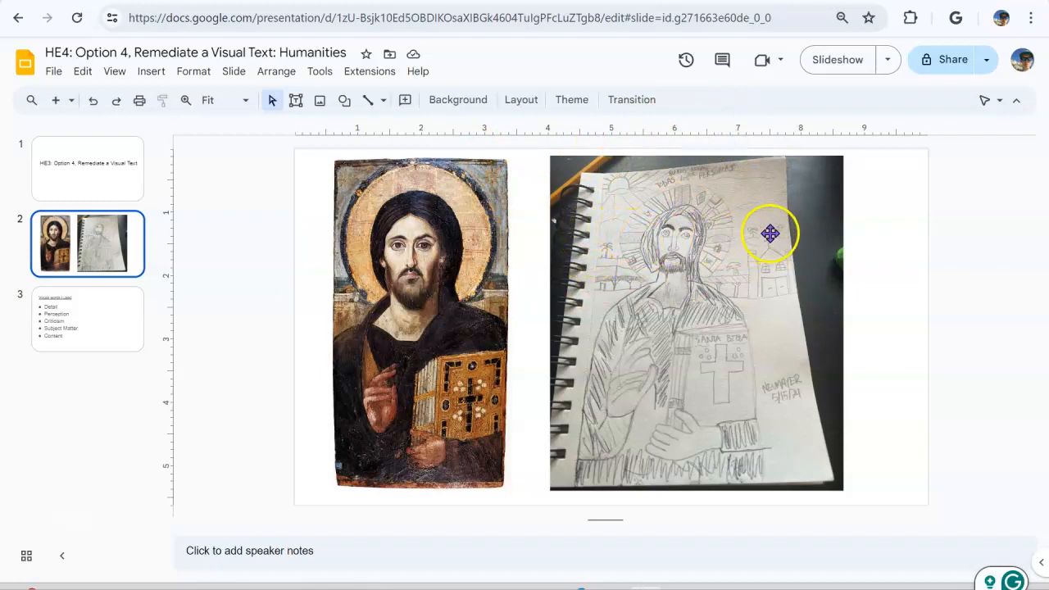
mouse_move(776, 218)
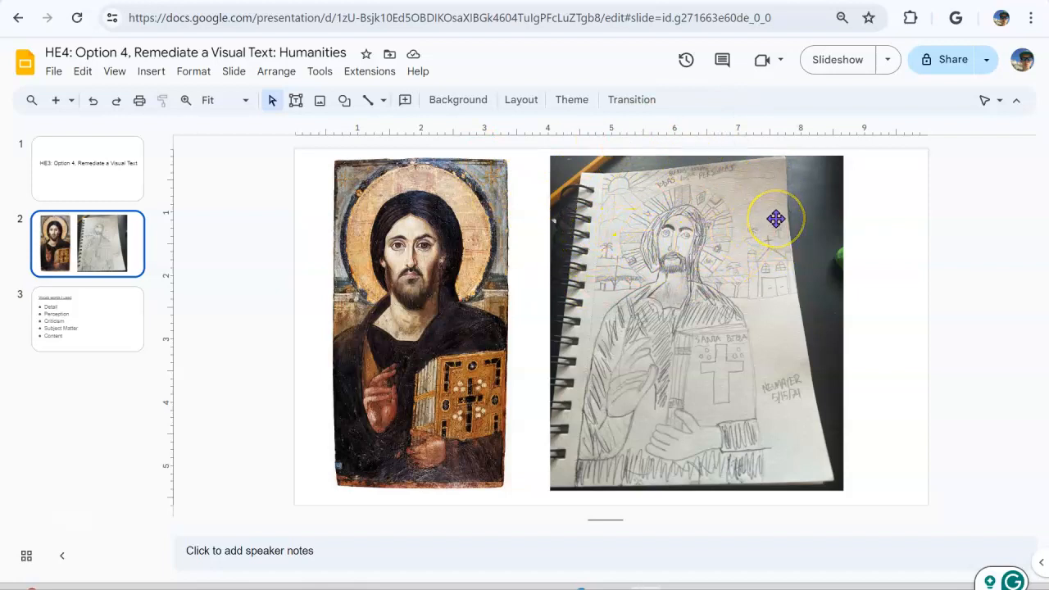
mouse_move(625, 188)
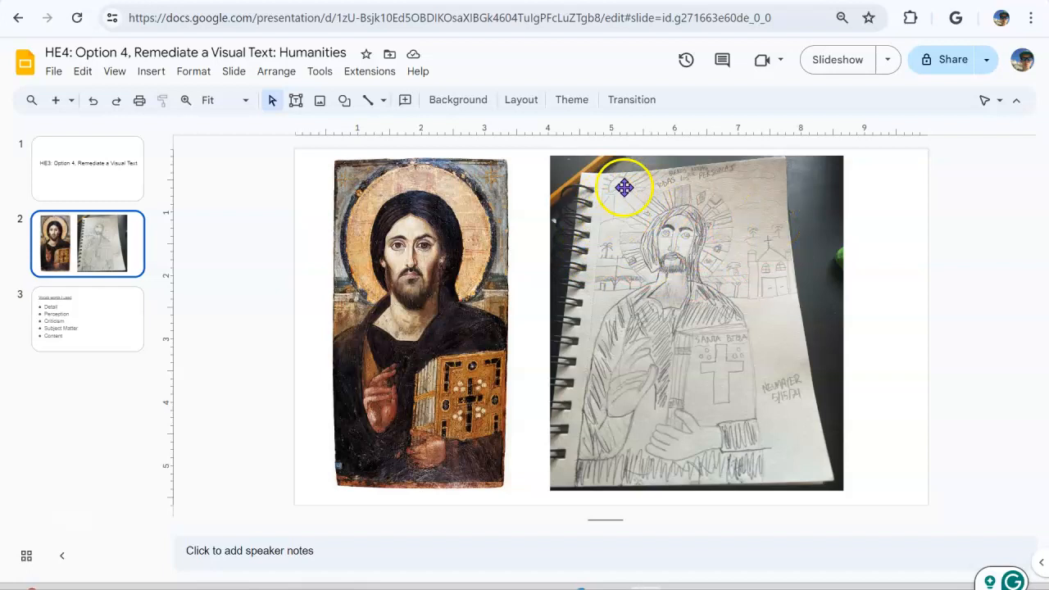
mouse_move(855, 175)
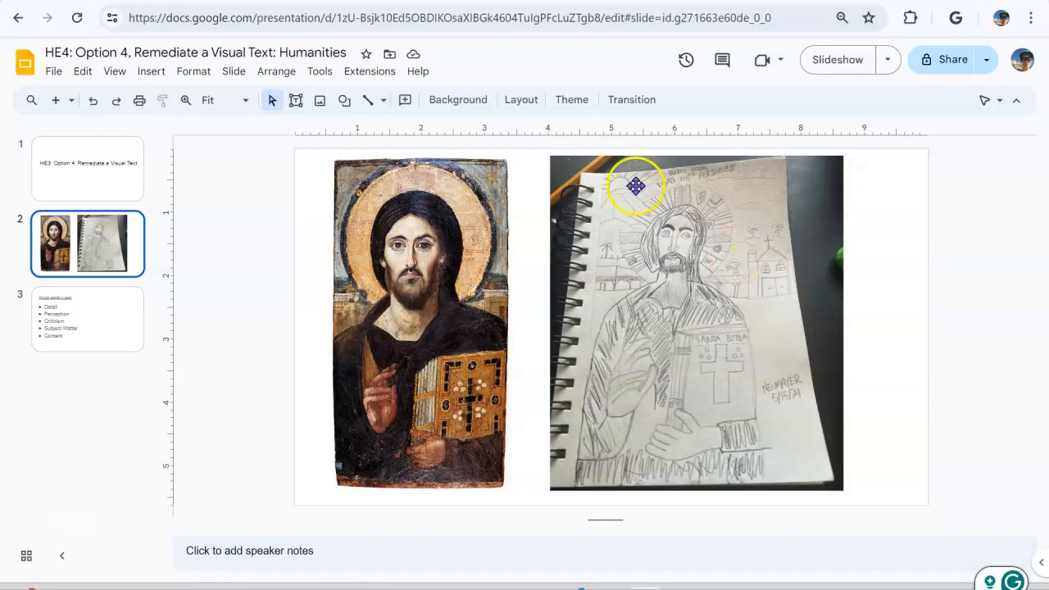
mouse_move(959, 410)
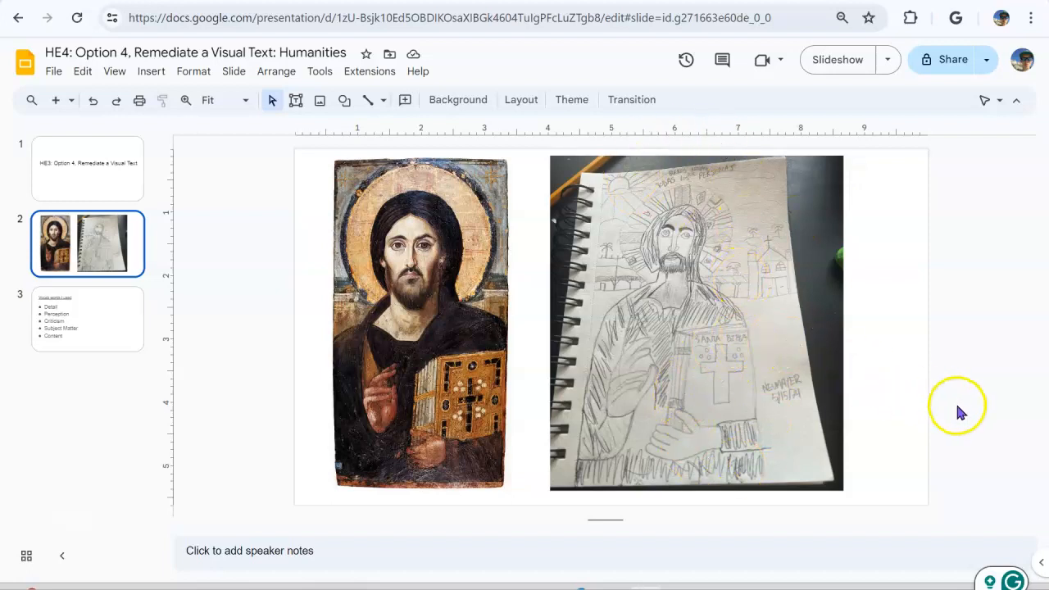
mouse_move(525, 405)
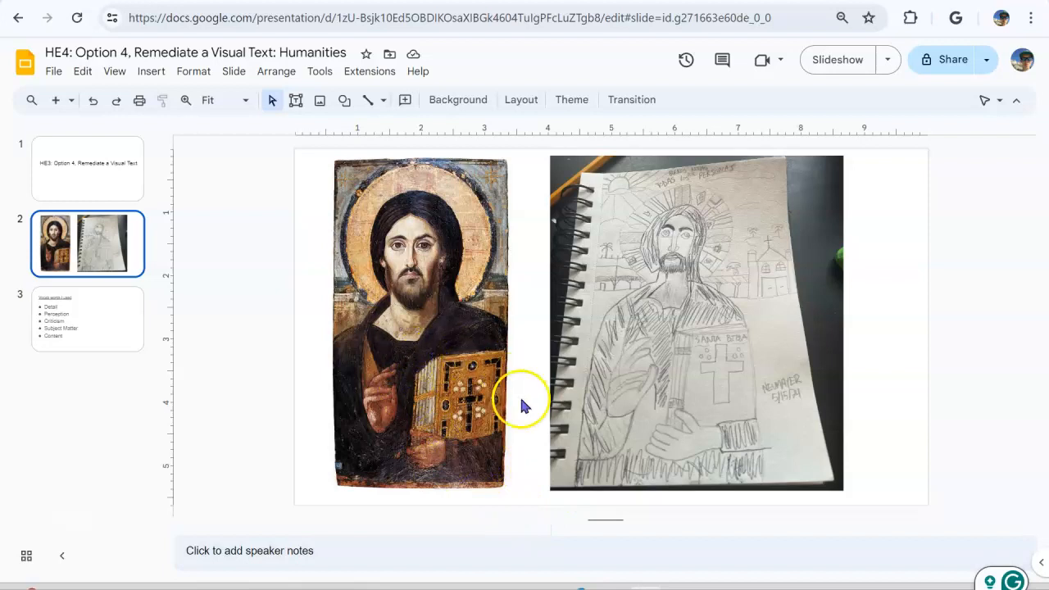
mouse_move(549, 458)
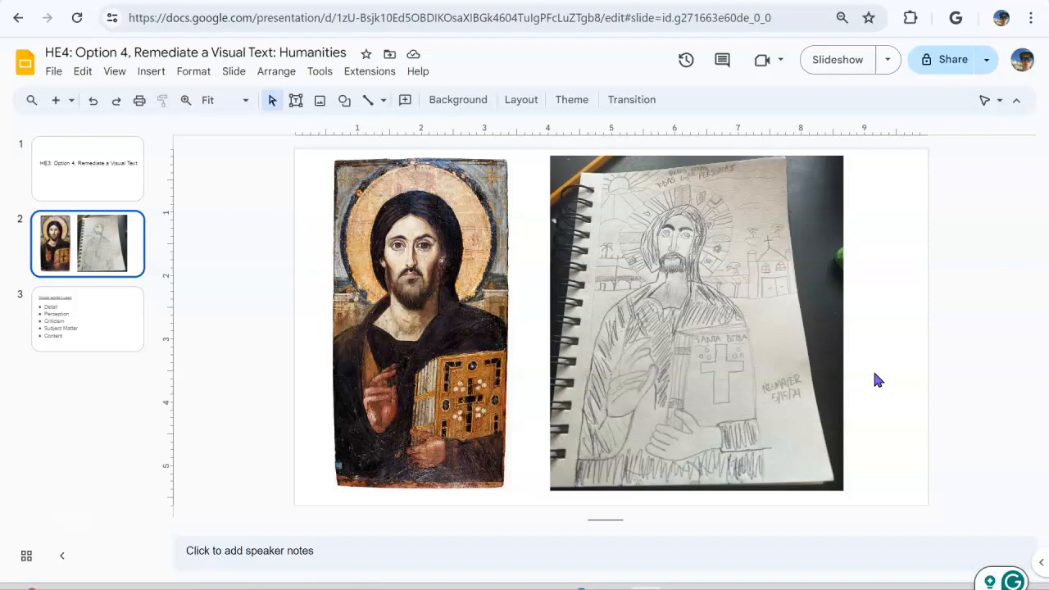
Step: Open slide 3, the 'Vocab words I used' list of Detail, Perception, Criticism, Subject Matter, Content
click(735, 358)
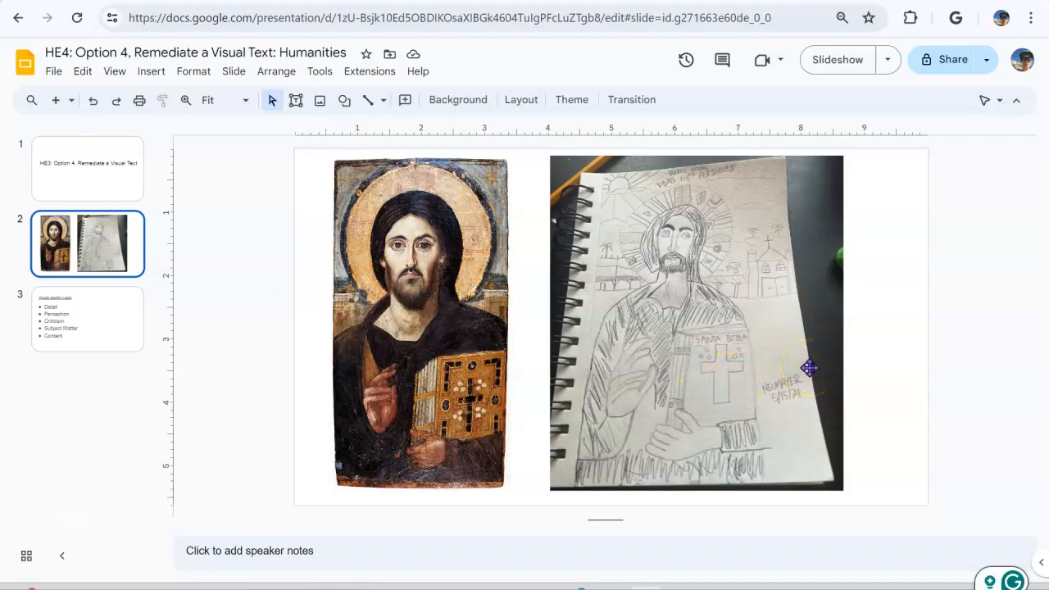
mouse_move(651, 167)
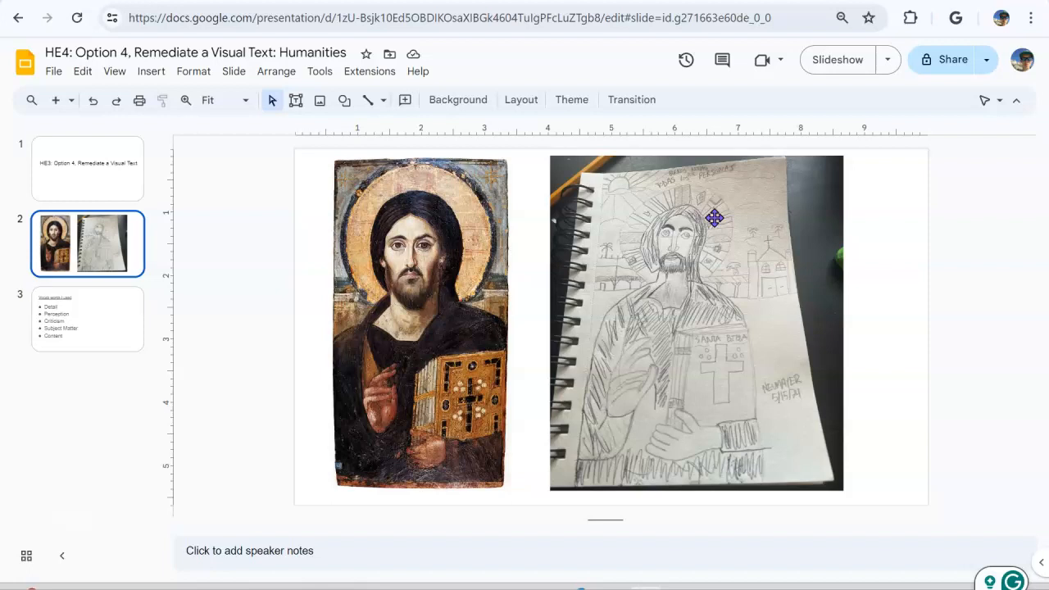
mouse_move(146, 324)
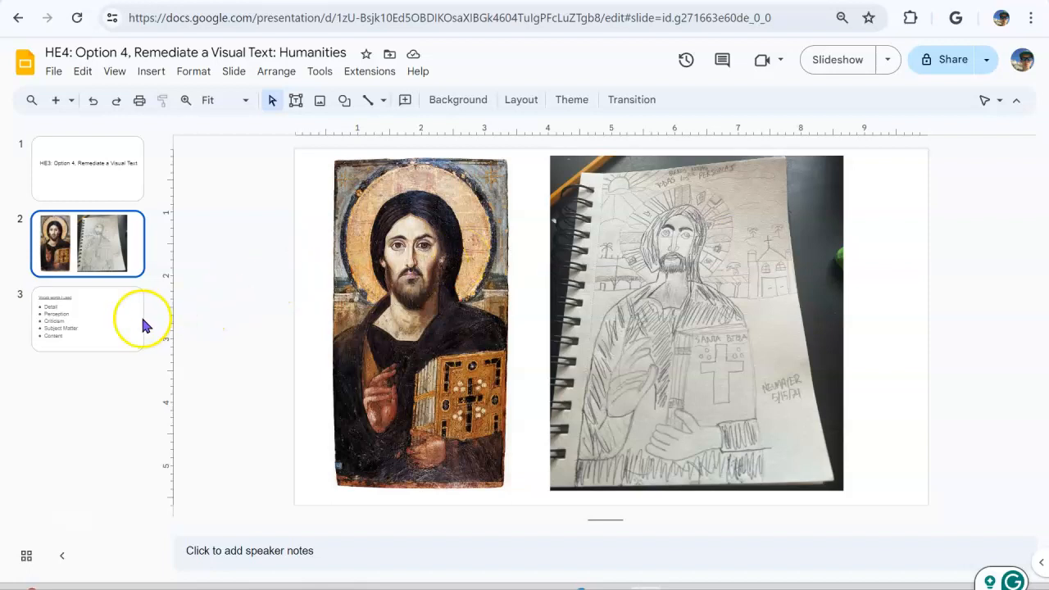
click(88, 319)
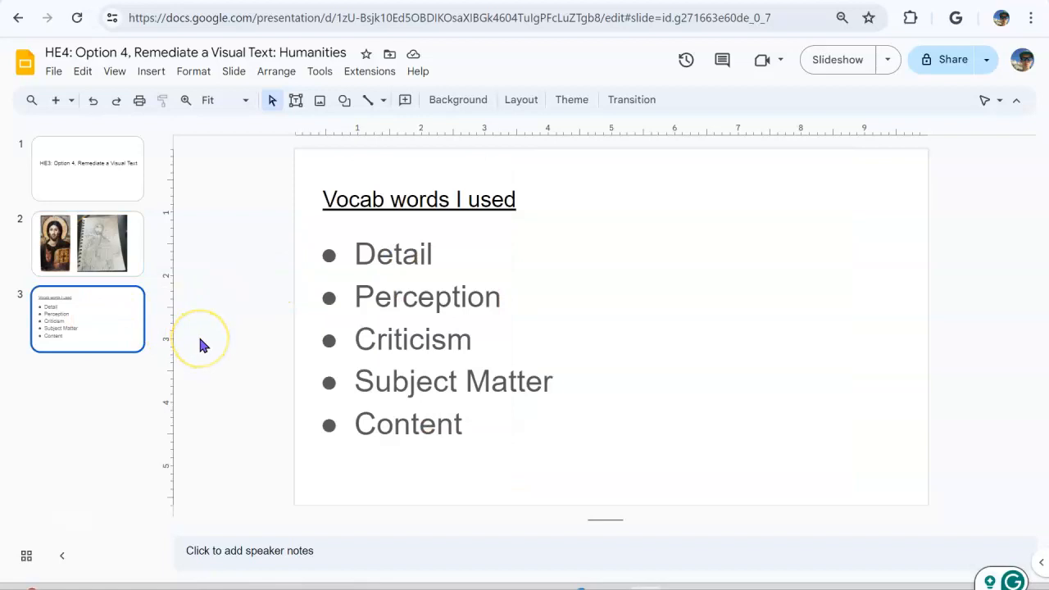